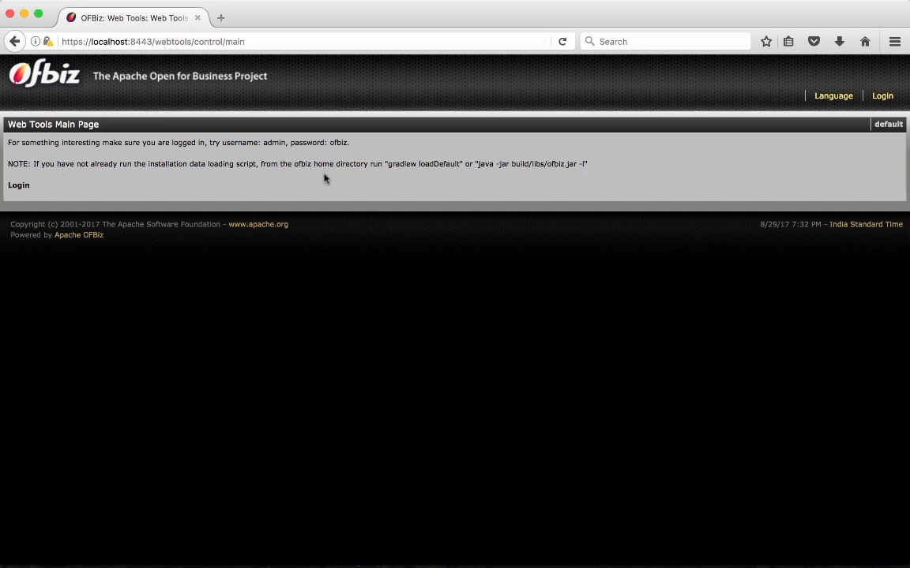
mouse_move(18, 186)
text(a)
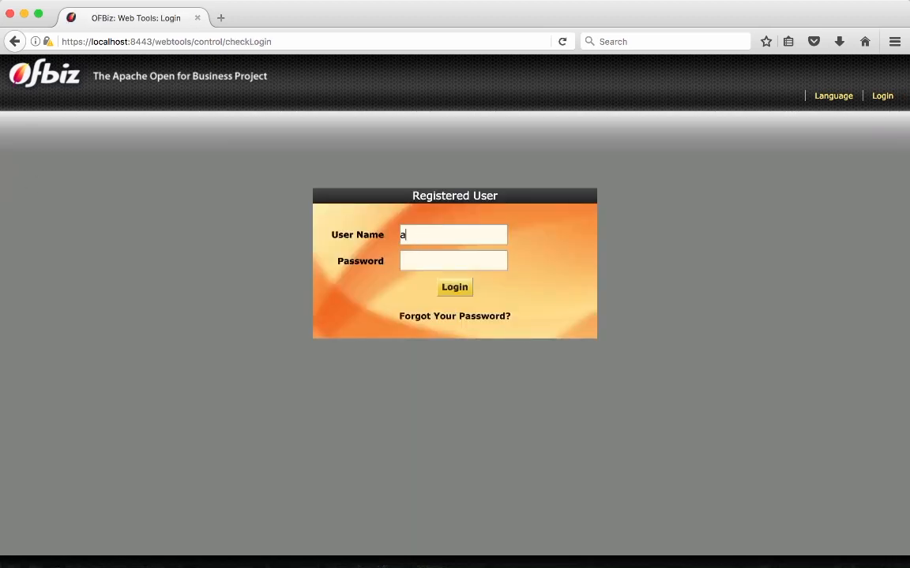
Sign in to Web Tools as user admin so the main tools menu appears.
text(dmin)
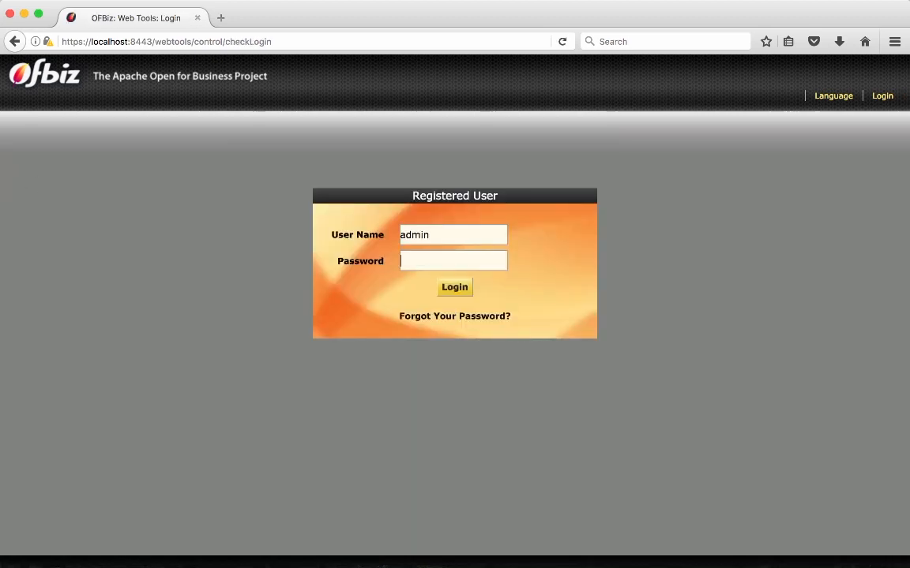
click(454, 287)
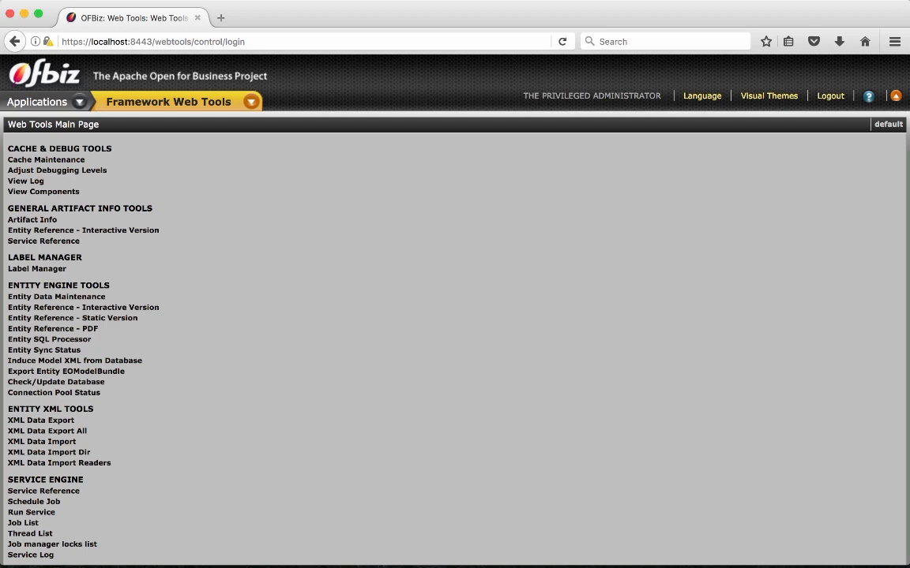
scroll(down, 3)
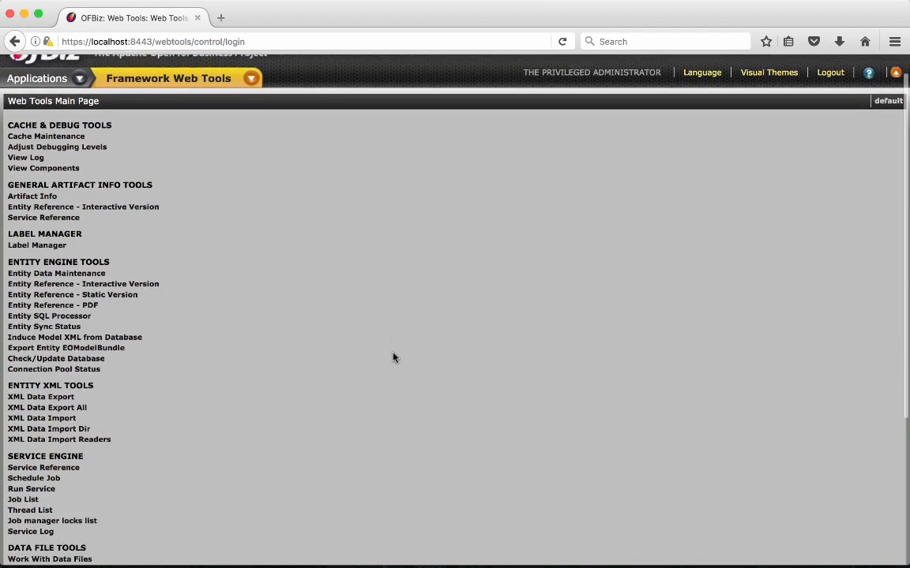
scroll(up, 3)
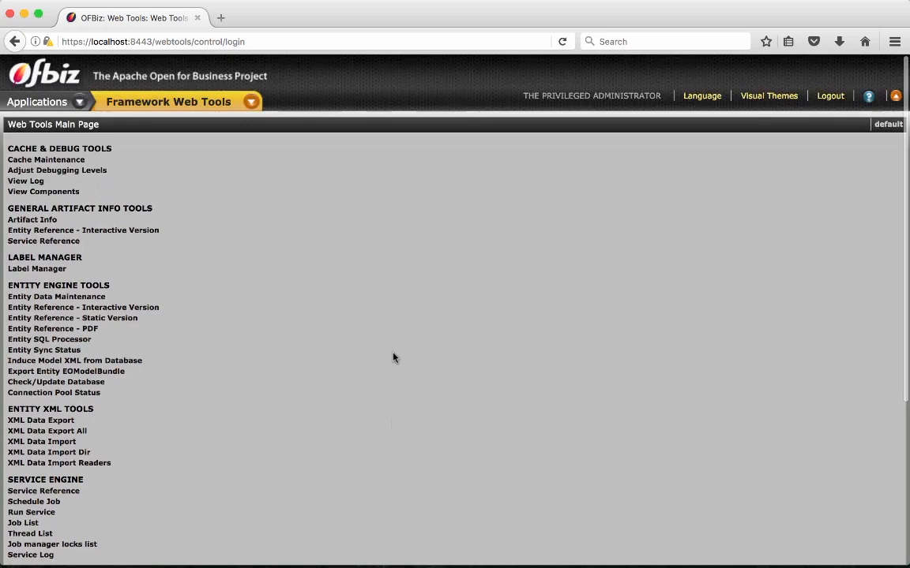
scroll(down, 3)
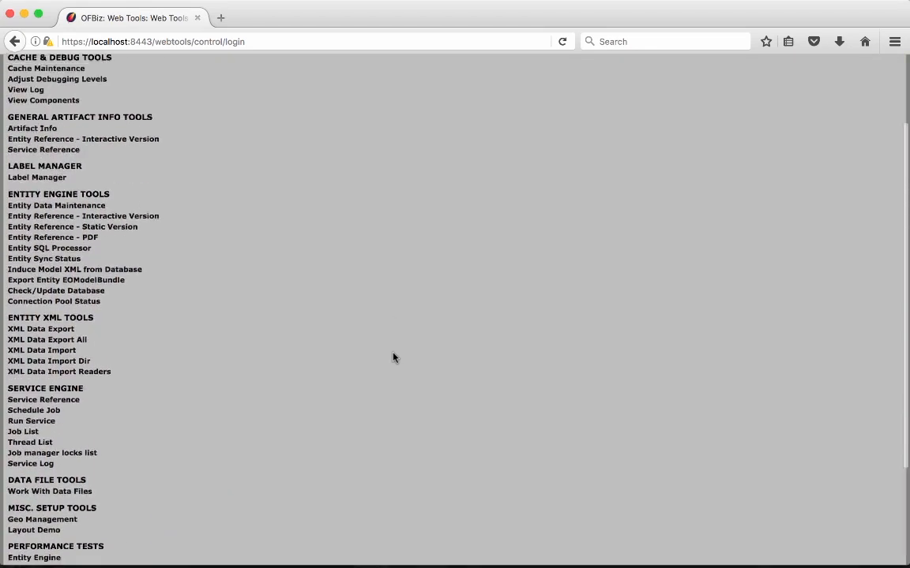
scroll(up, 3)
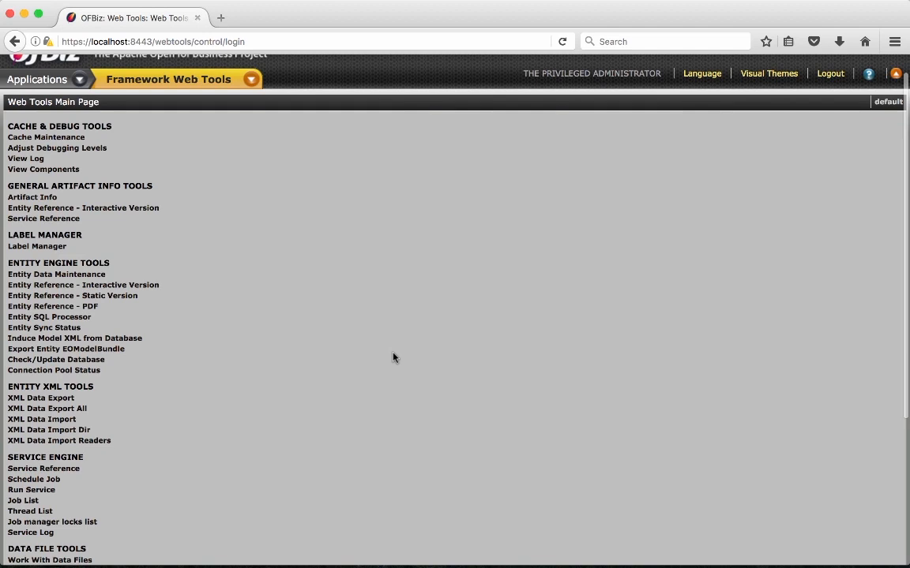
mouse_move(430, 273)
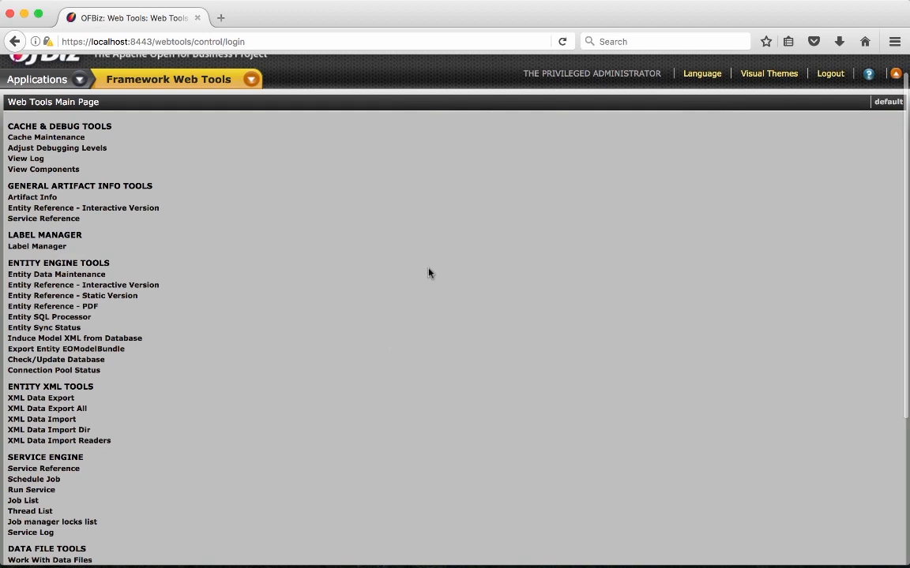
scroll(up, 3)
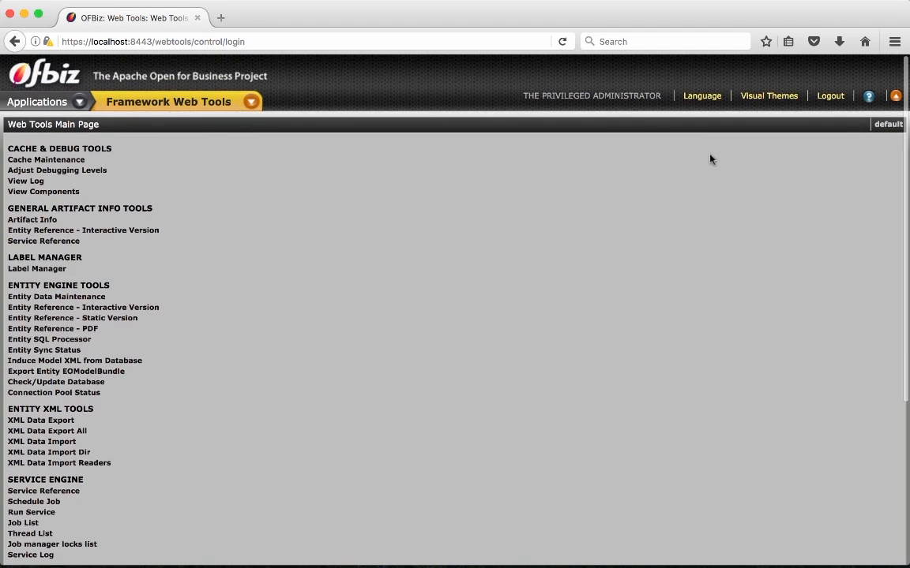
mouse_move(806, 104)
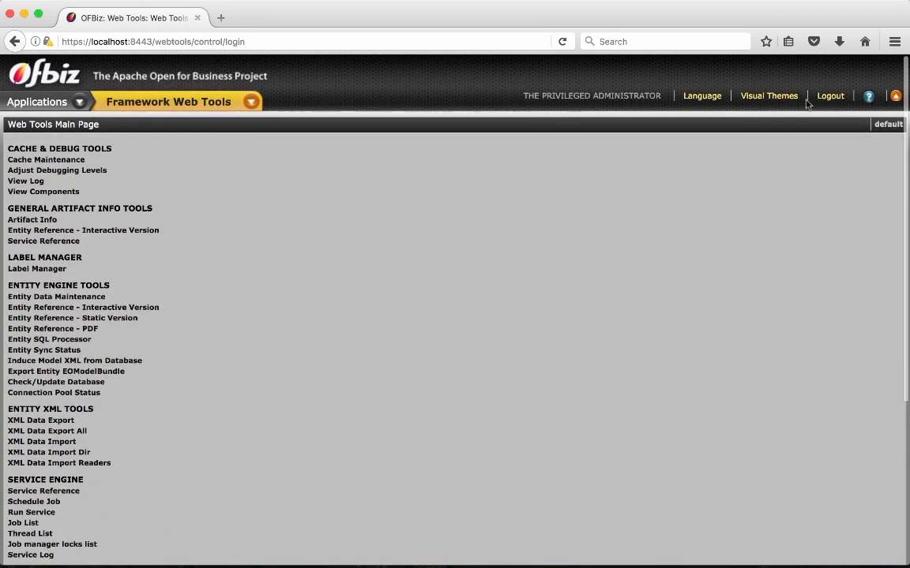
mouse_move(625, 259)
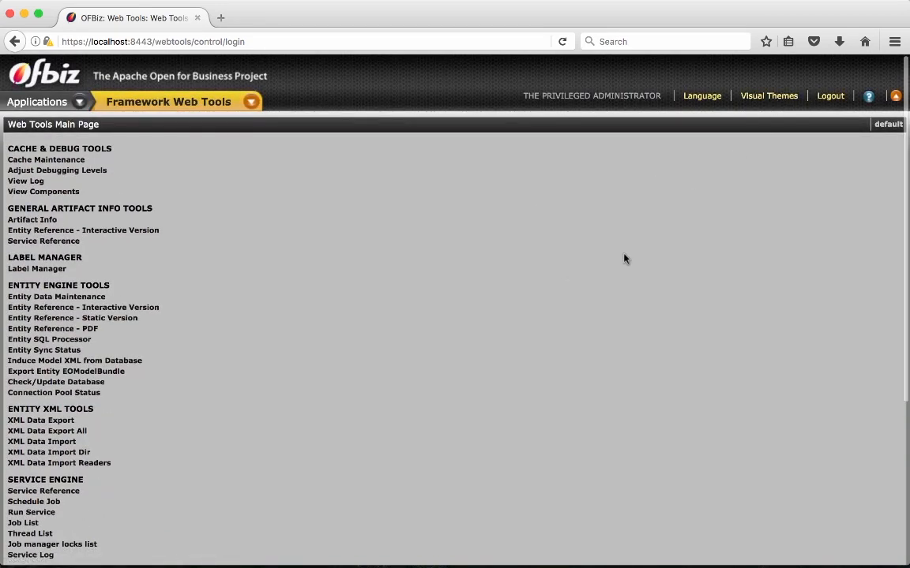
mouse_move(485, 255)
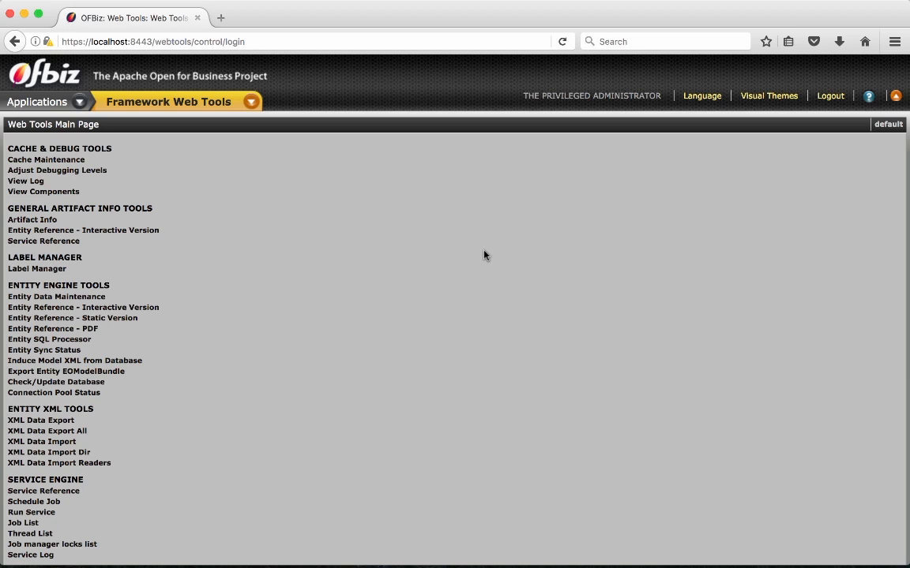
mouse_move(682, 151)
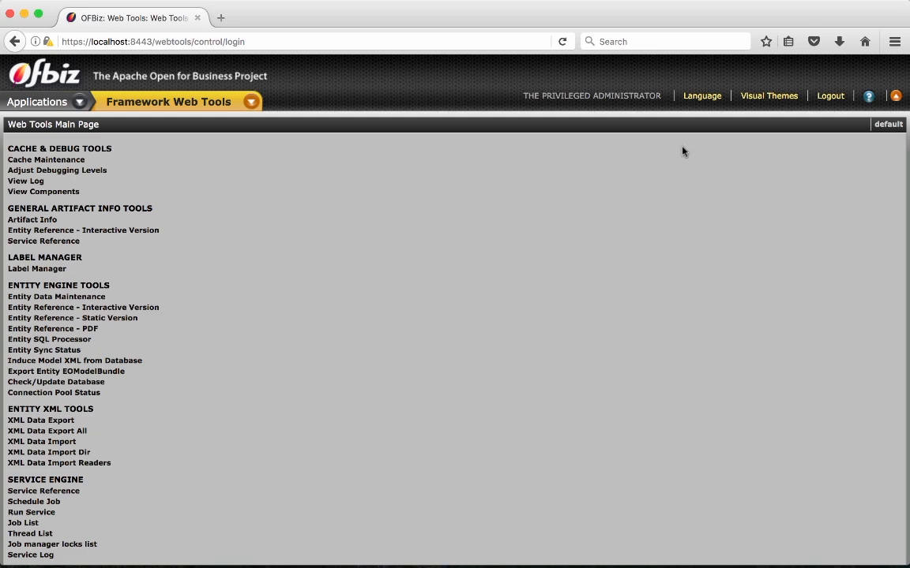
Apply the 'Flat Grey - Floating Layout' theme from the Visual Themes list.
click(767, 96)
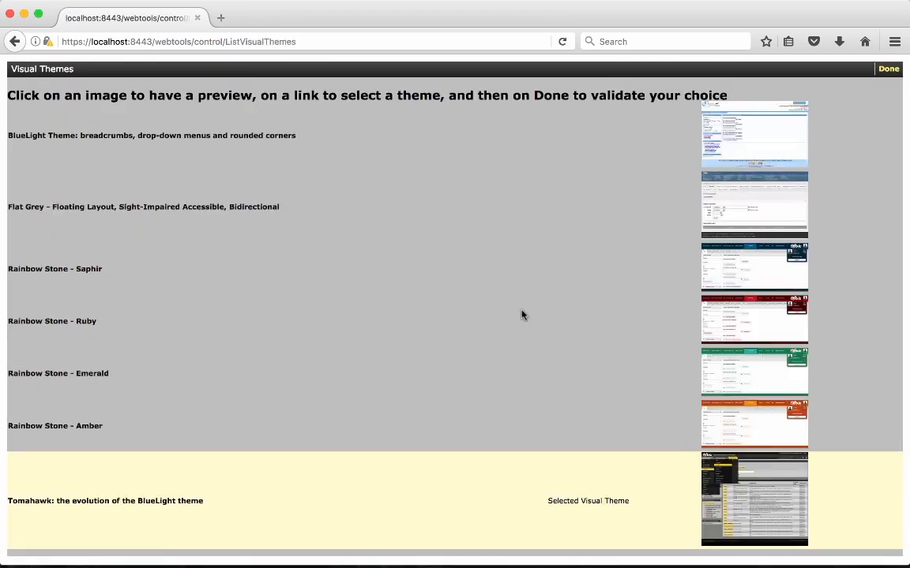
mouse_move(497, 313)
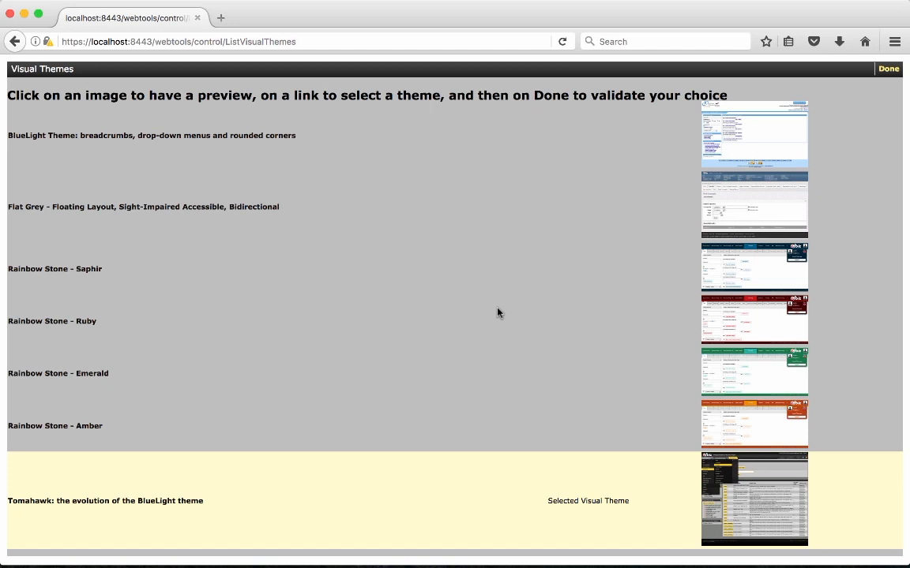
mouse_move(521, 370)
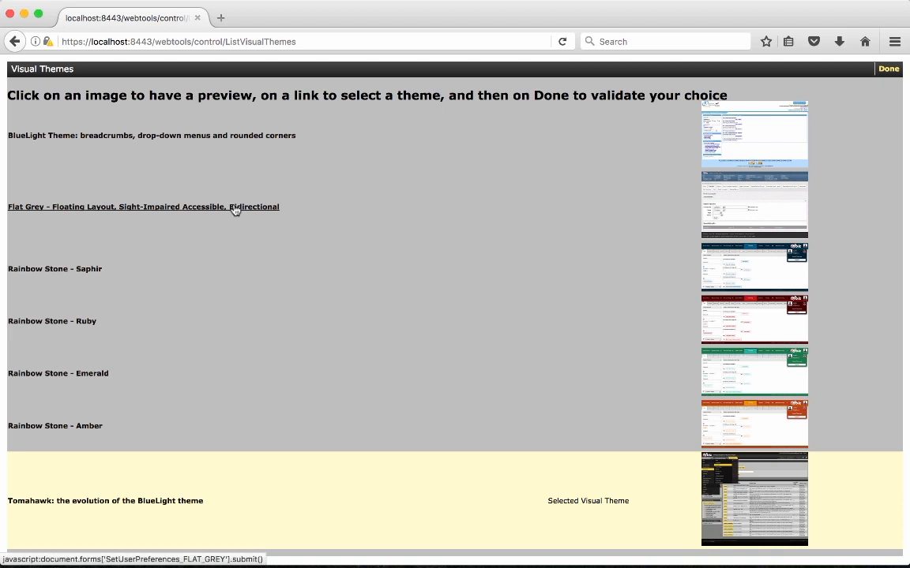
click(143, 207)
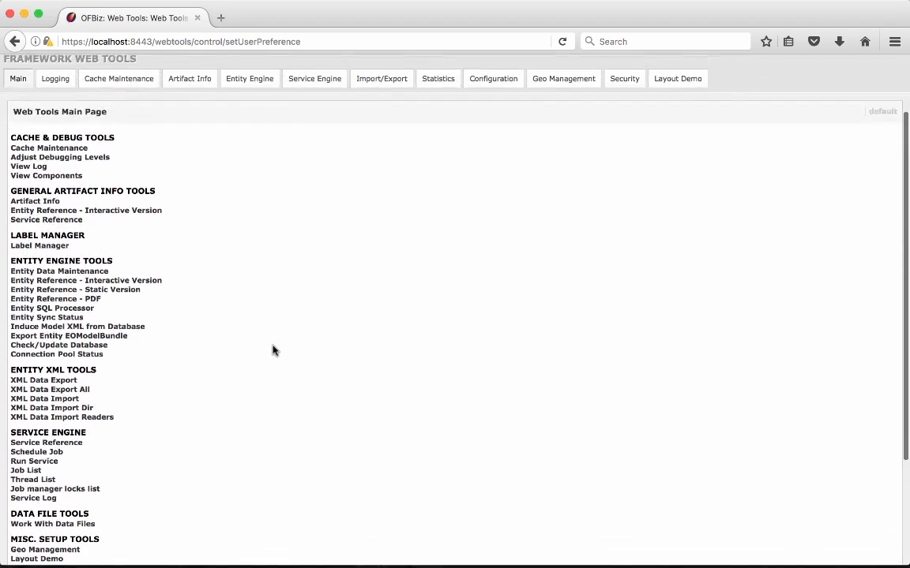
Choose hi-IN from the footer locale list to switch the session to Hindi (India).
scroll(down, 3)
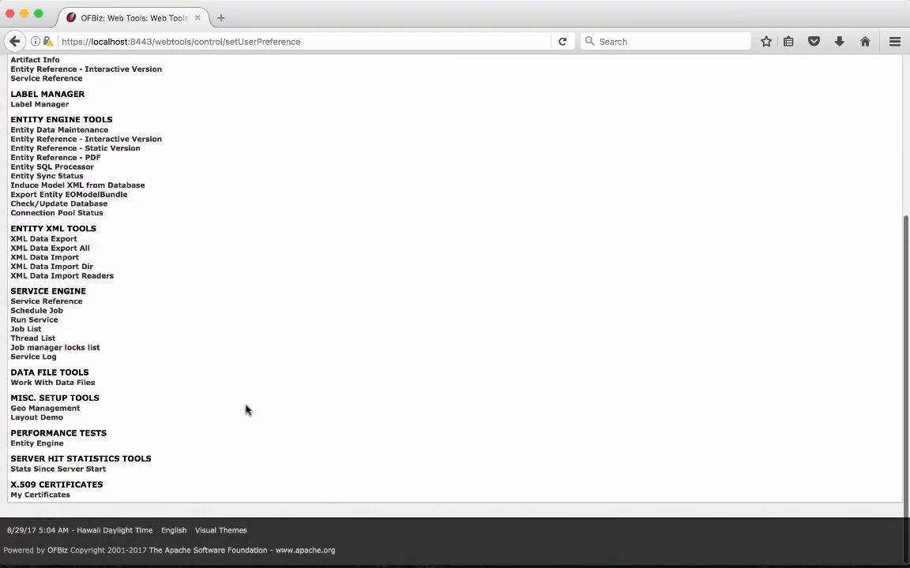
mouse_move(174, 530)
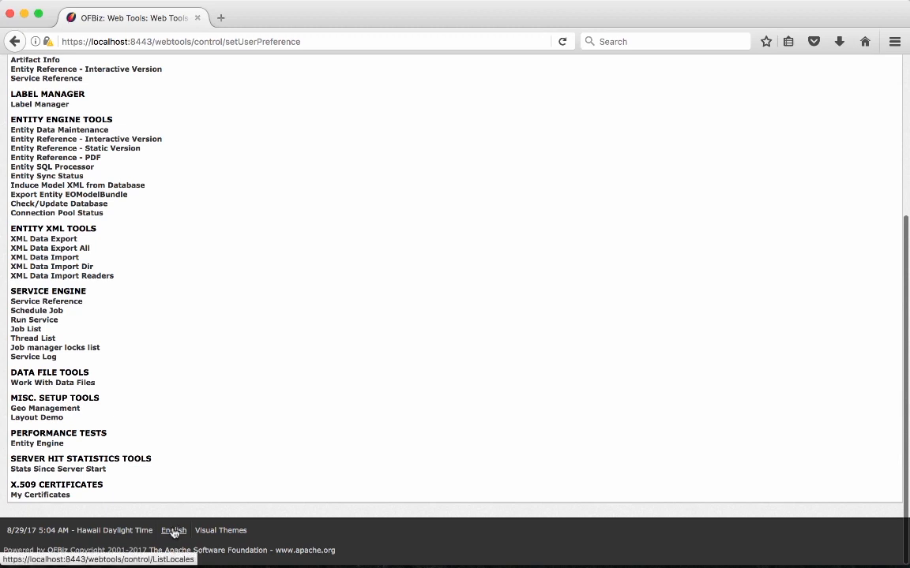
click(173, 530)
text(hi-)
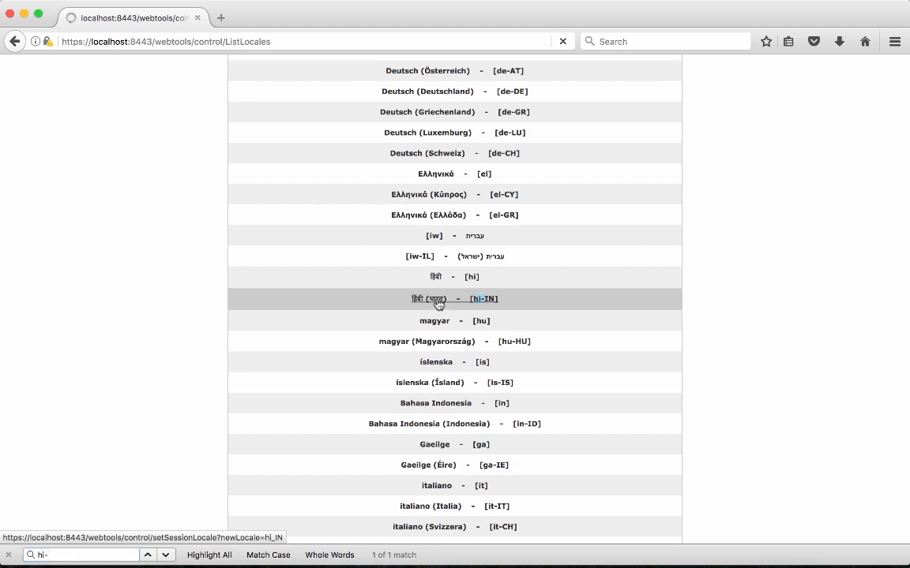
click(455, 298)
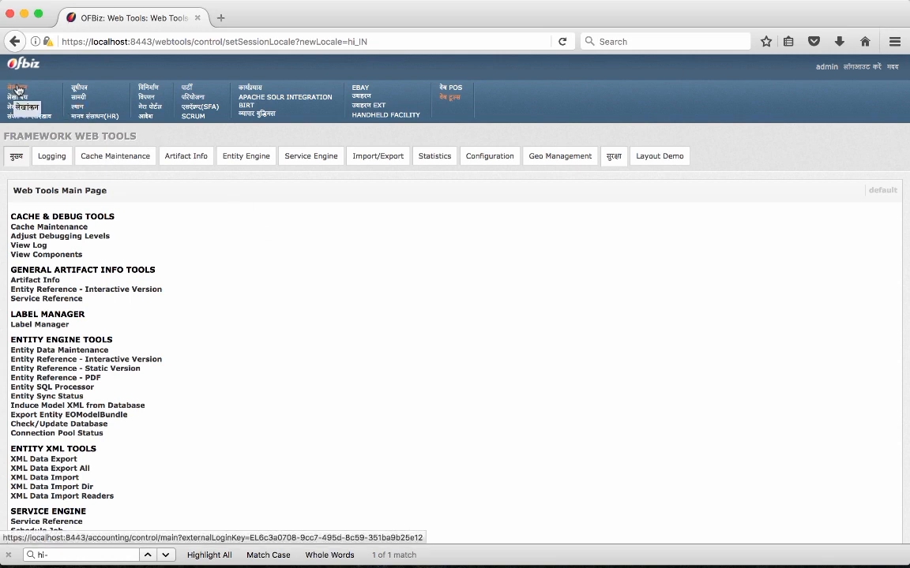
Go to the Accounting application and browse its Hindi-labelled main page sections.
click(16, 94)
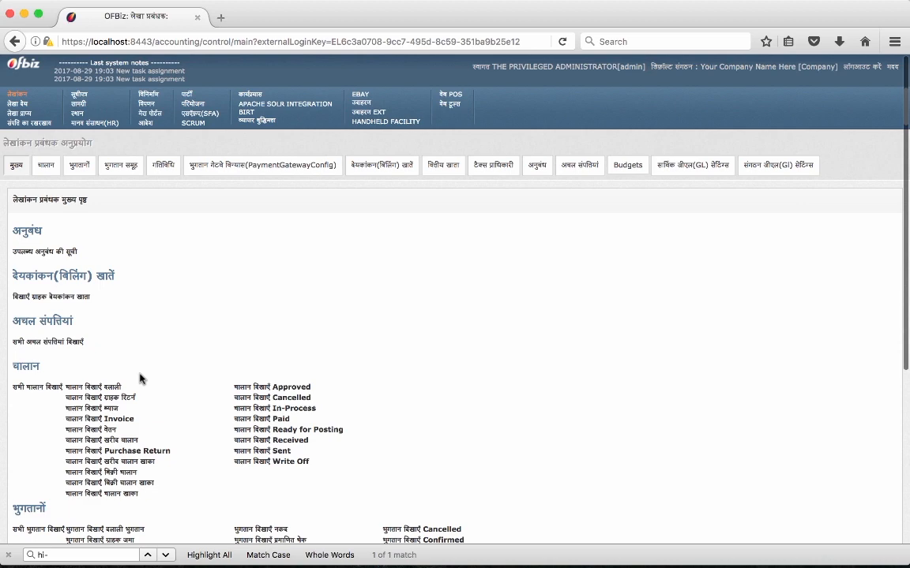
scroll(down, 3)
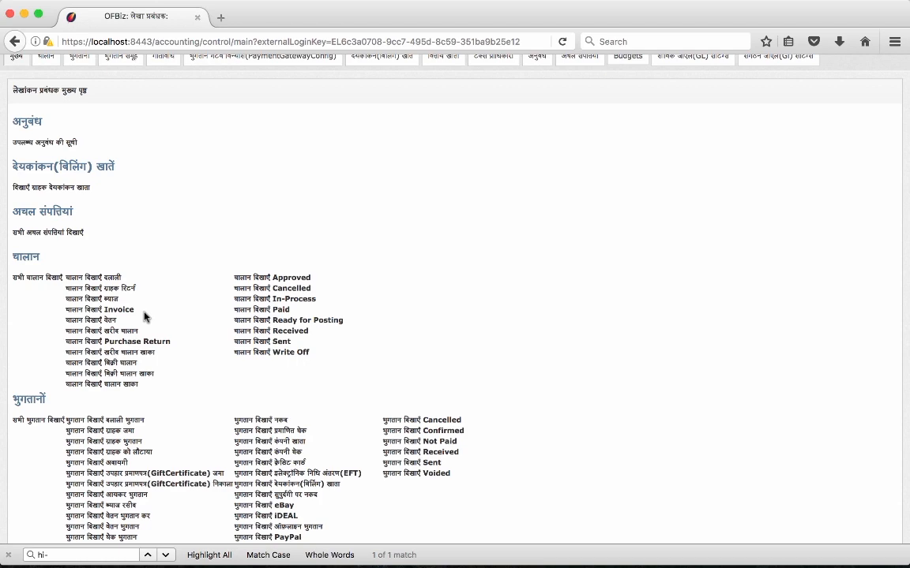
mouse_move(170, 406)
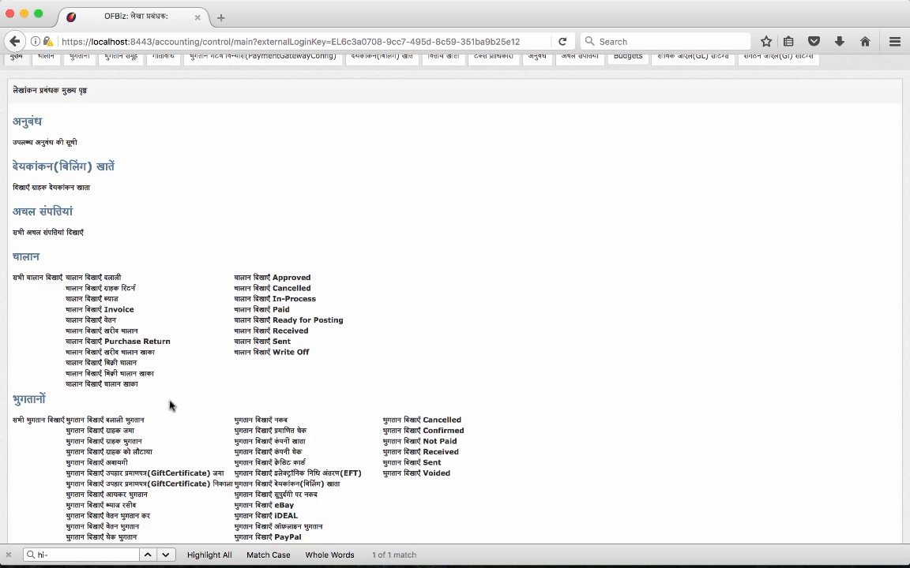
scroll(down, 3)
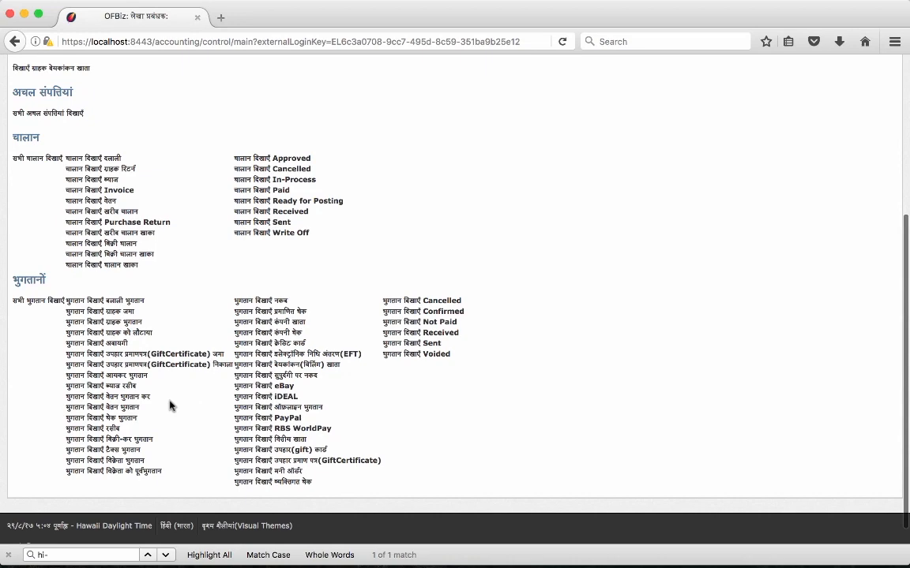
scroll(up, 3)
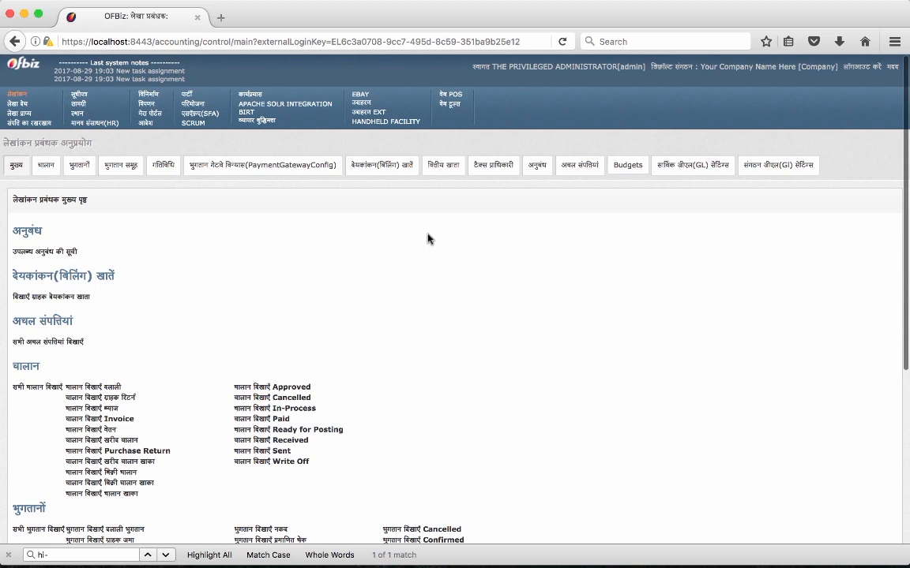
scroll(down, 3)
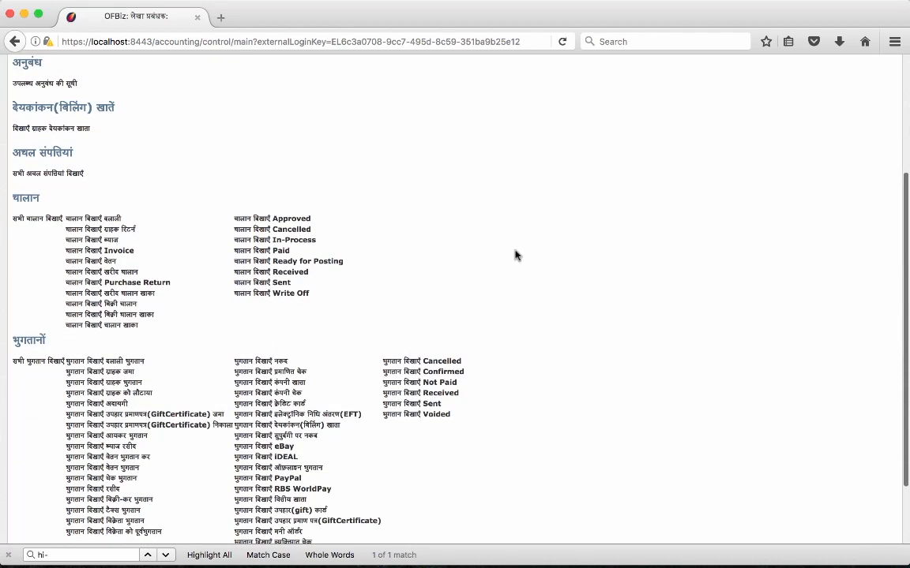
Pick English [en] from the locale list to reload Accounting Manager in English.
scroll(down, 3)
text(eng)
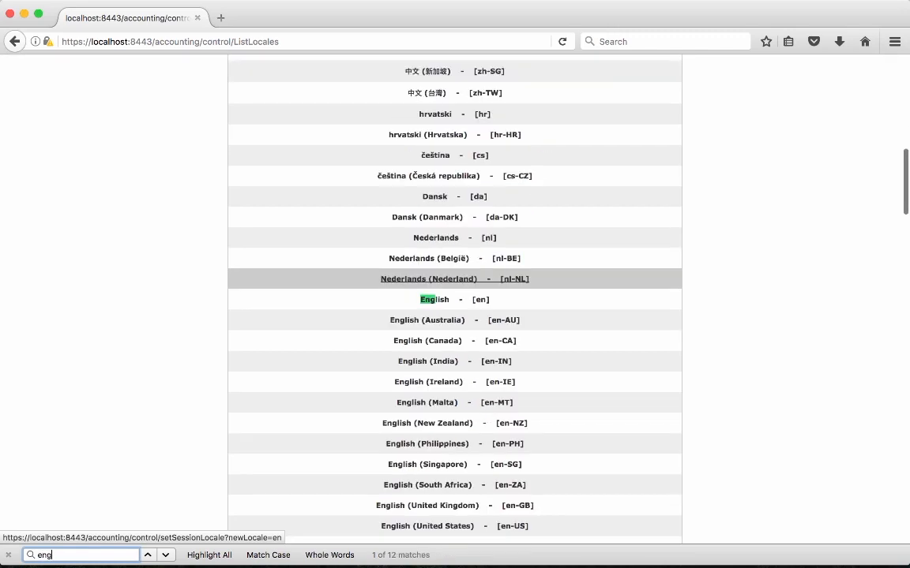
click(433, 300)
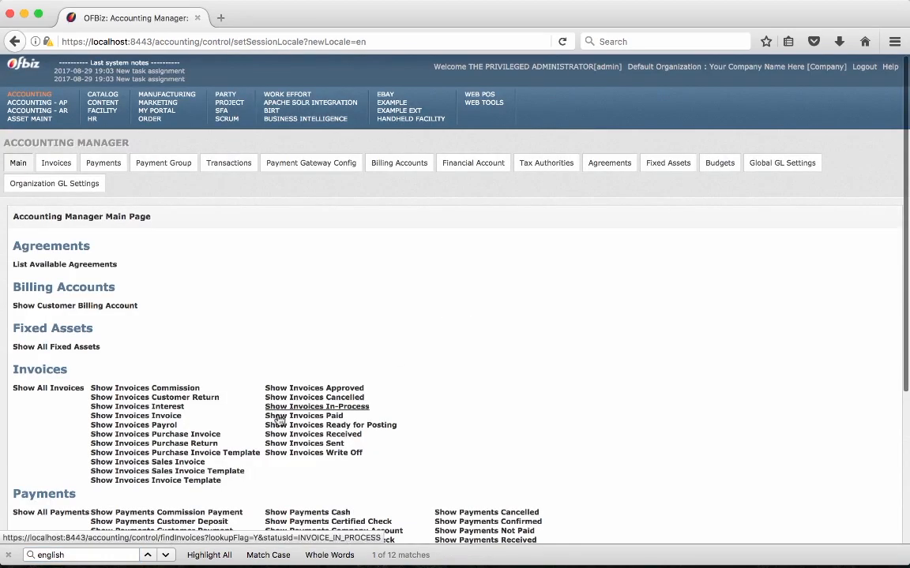
Select Brasilia Time (America/Araguaina) as the session time zone from the footer list.
scroll(down, 3)
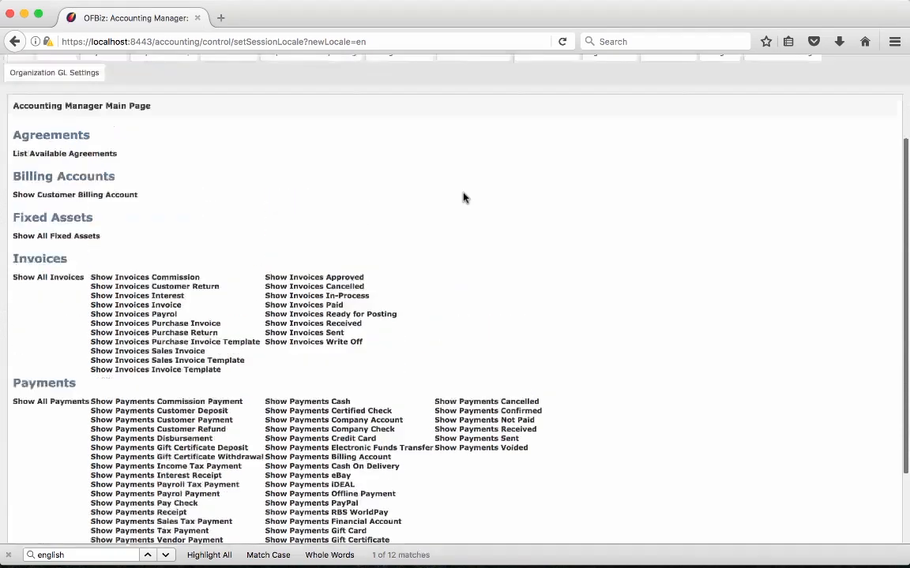
scroll(down, 3)
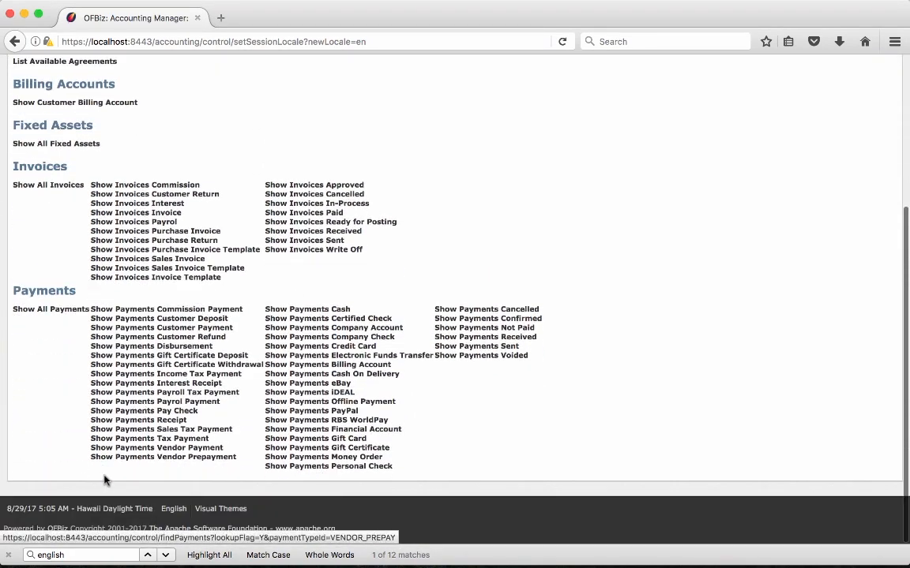
mouse_move(93, 512)
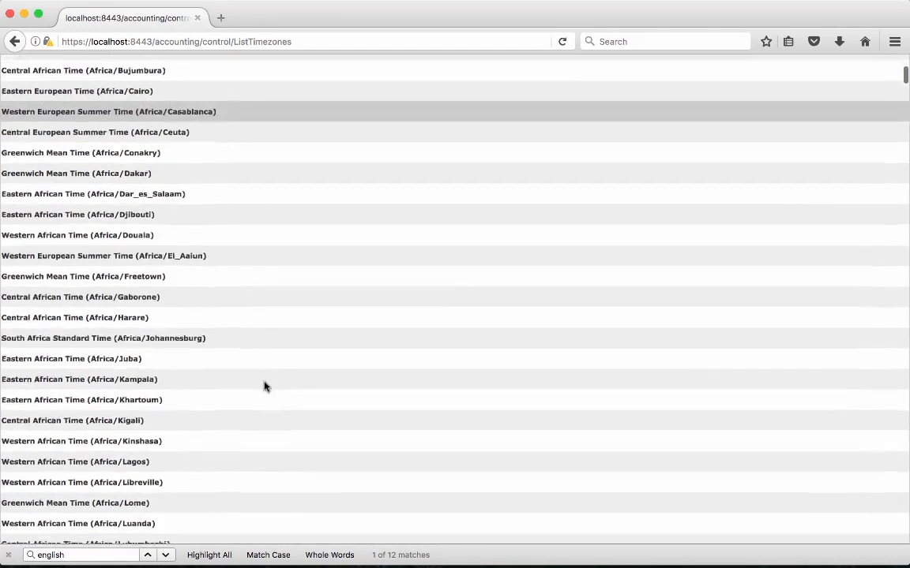
scroll(down, 3)
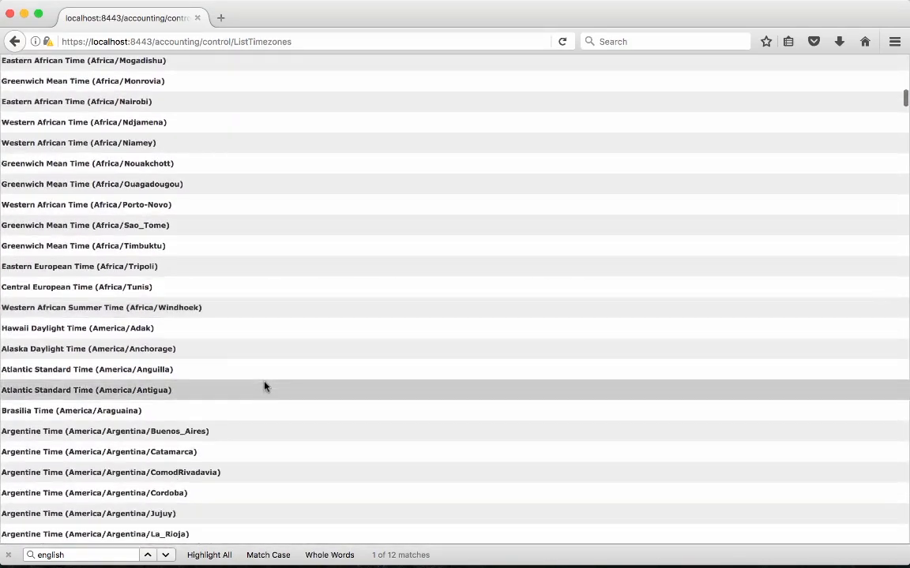
mouse_move(98, 410)
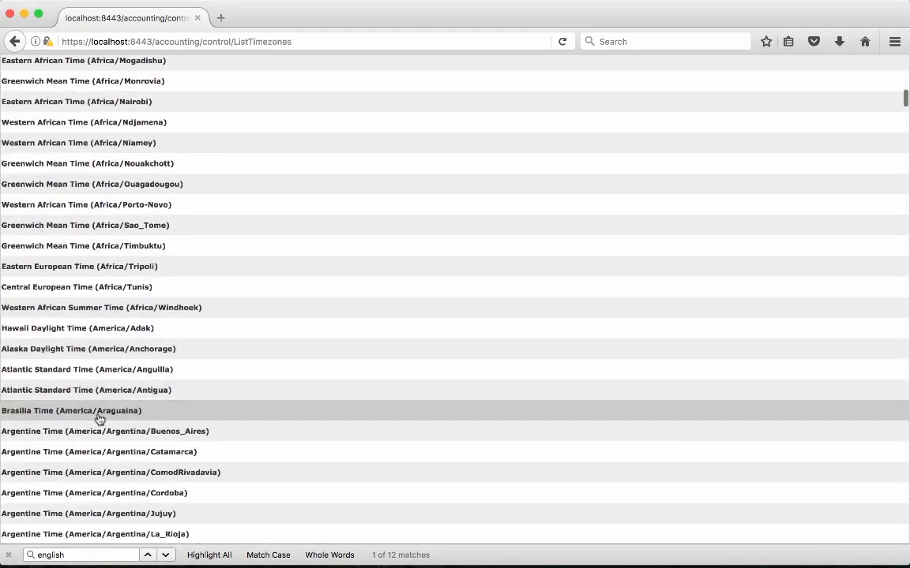
click(71, 410)
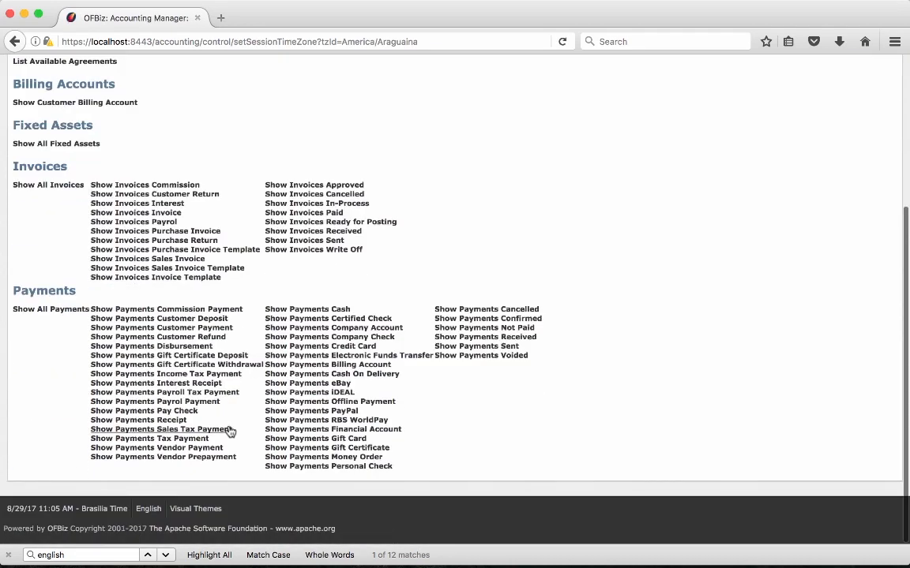
mouse_move(344, 493)
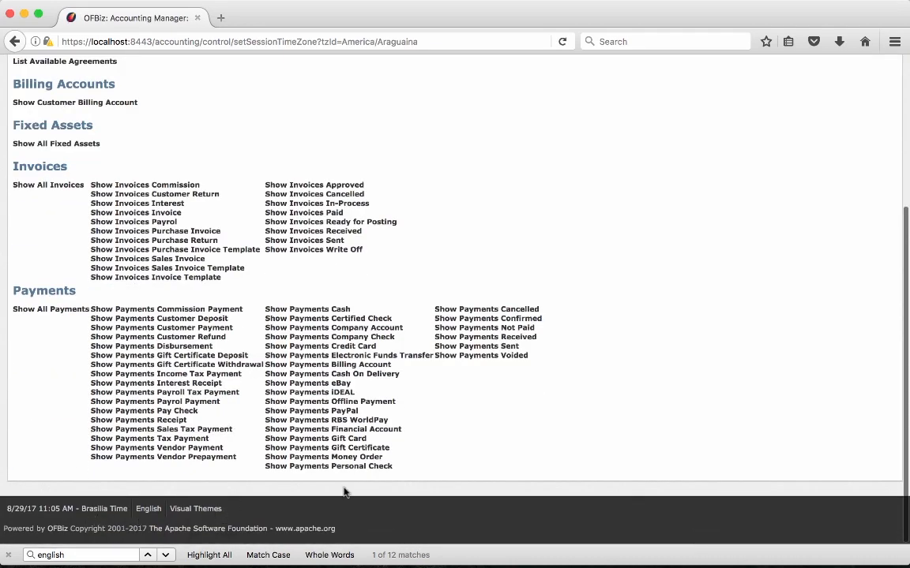
scroll(up, 3)
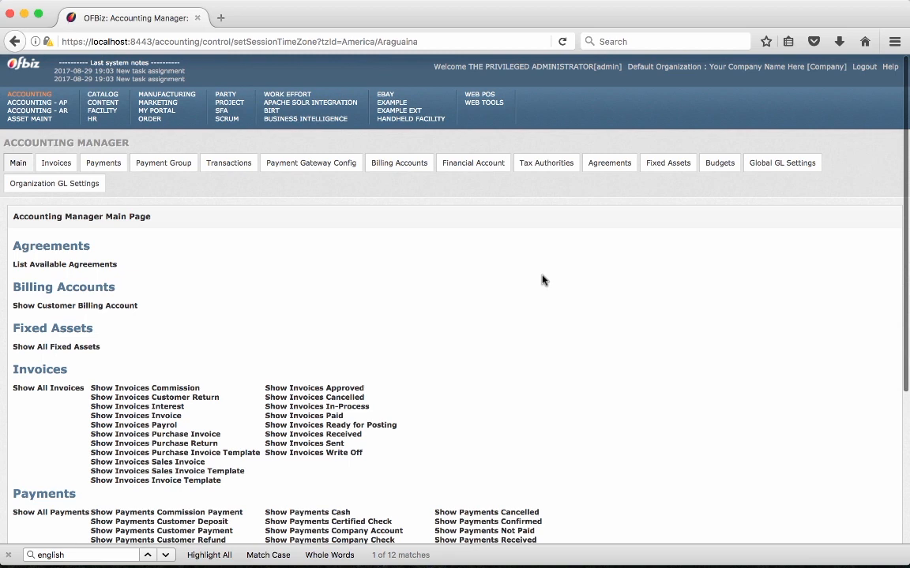
mouse_move(616, 71)
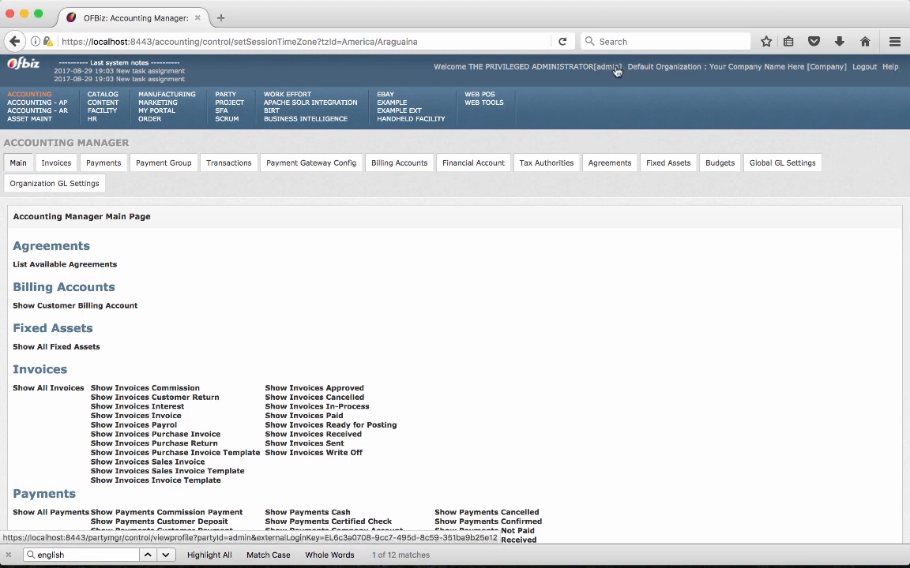
mouse_move(625, 72)
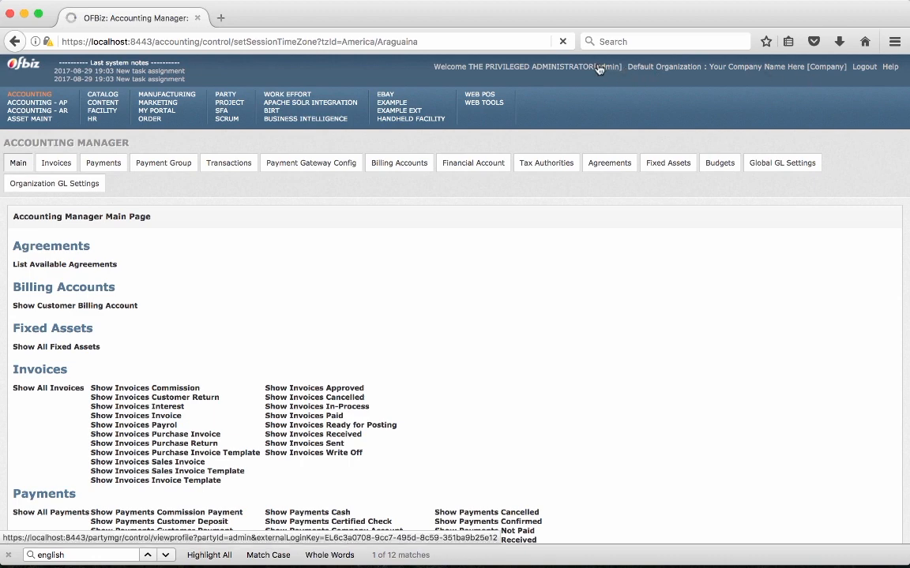
View the [admin] party profile in Party Manager, browsing its visits, content, notes and stores.
click(612, 67)
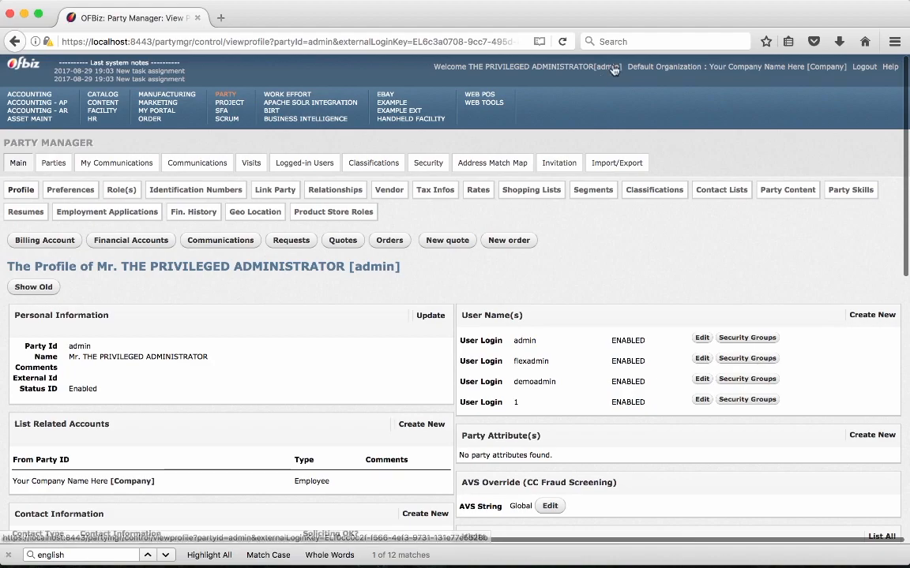
scroll(down, 3)
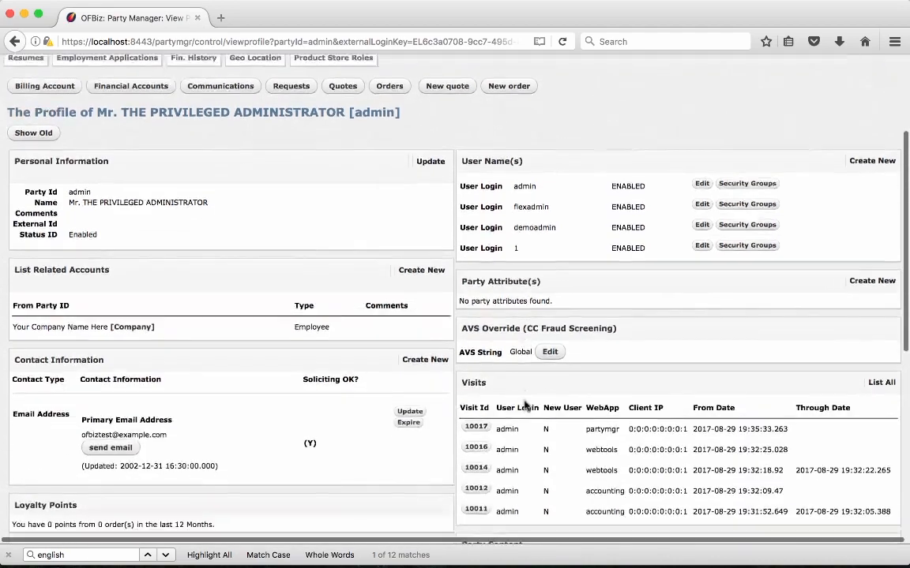
scroll(down, 3)
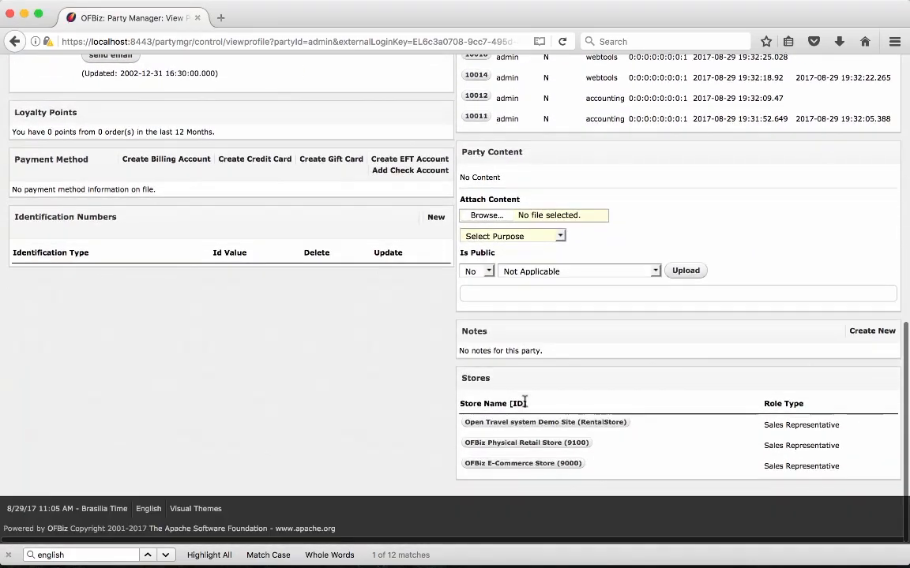
scroll(up, 3)
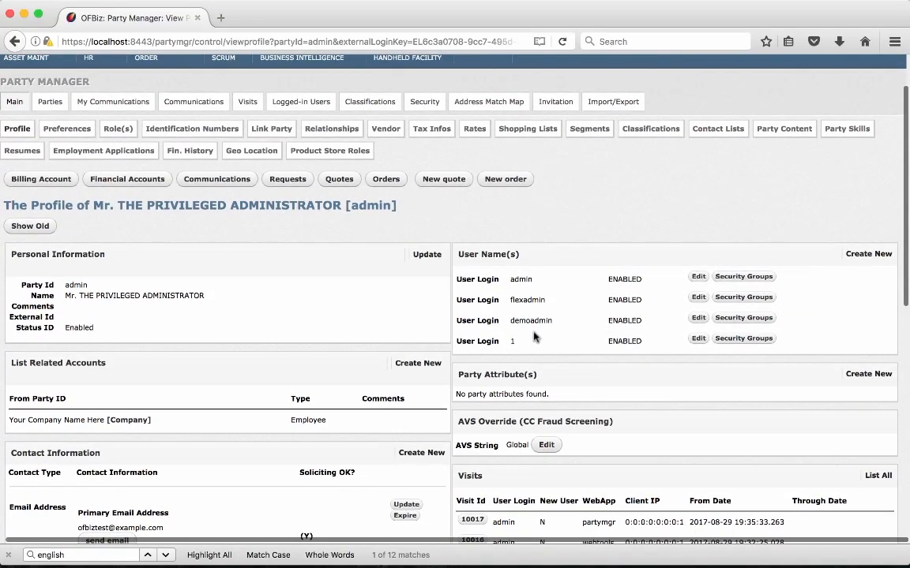
mouse_move(553, 309)
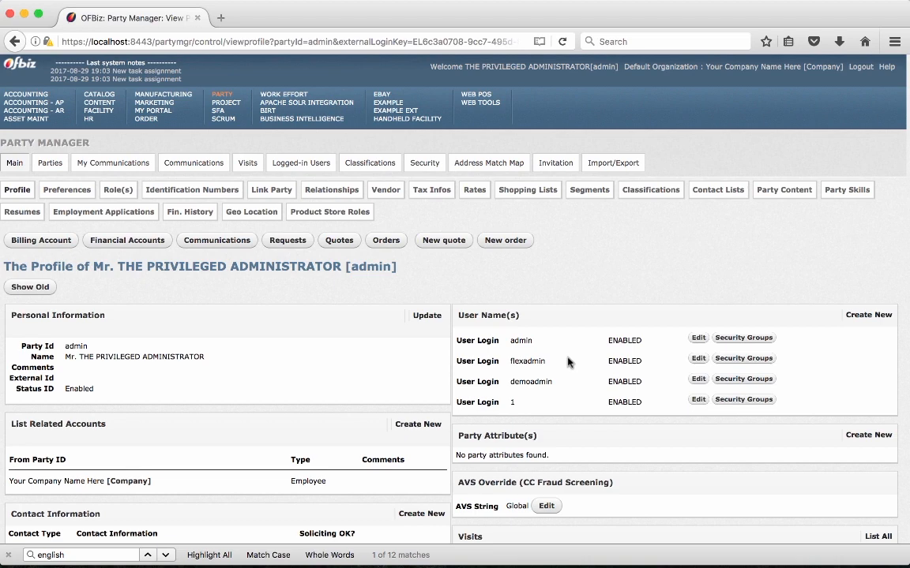
mouse_move(490, 314)
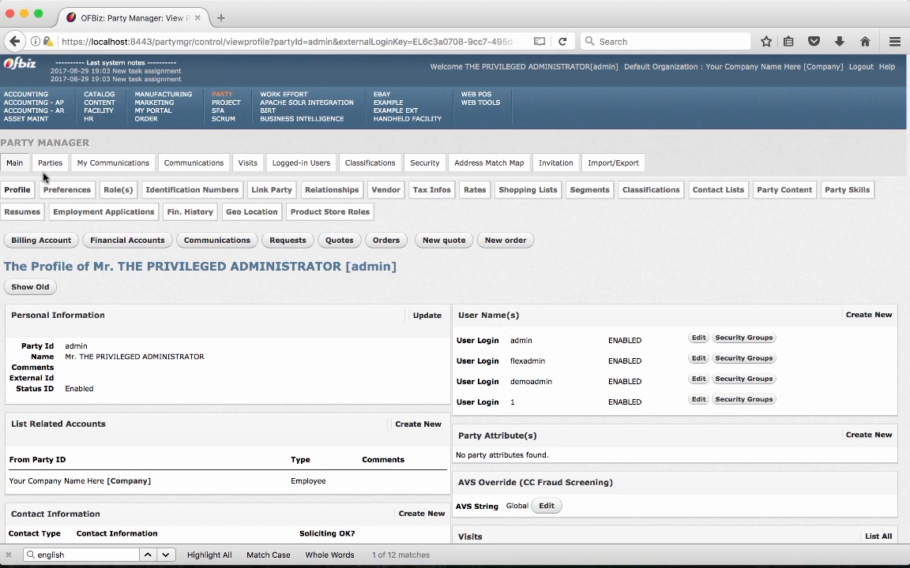
Show the Find Party results listing all 153 parties and pick the admin party.
click(50, 163)
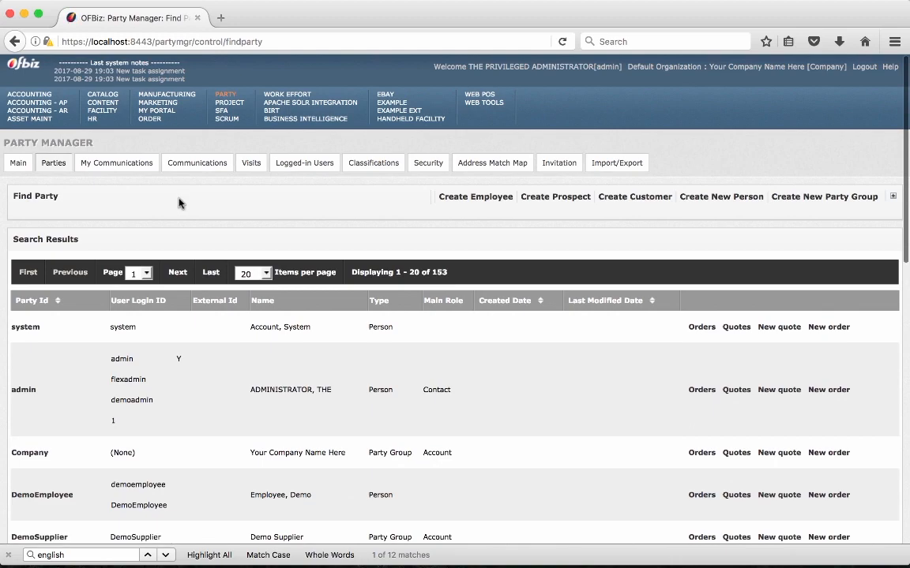
click(22, 388)
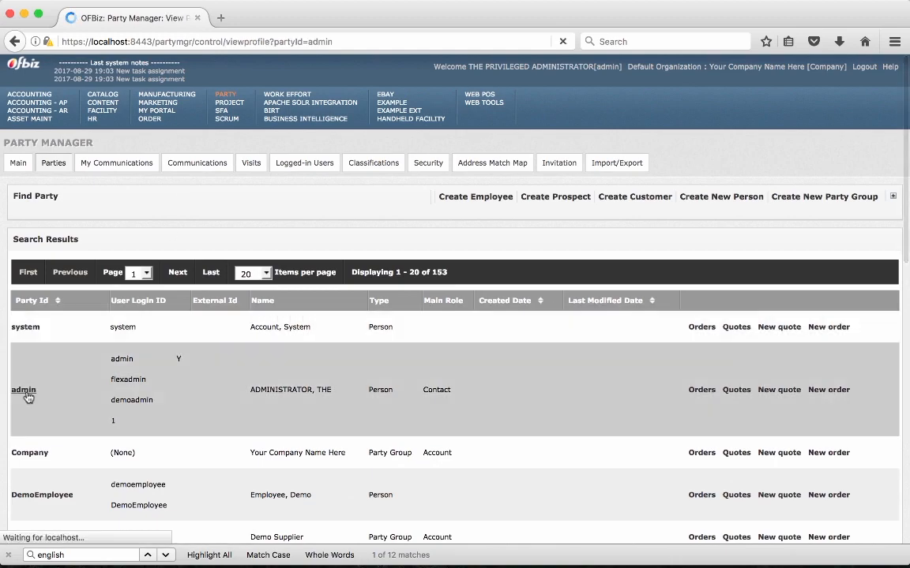
Reopen the admin party profile from the results and browse its visits and contact details.
click(22, 390)
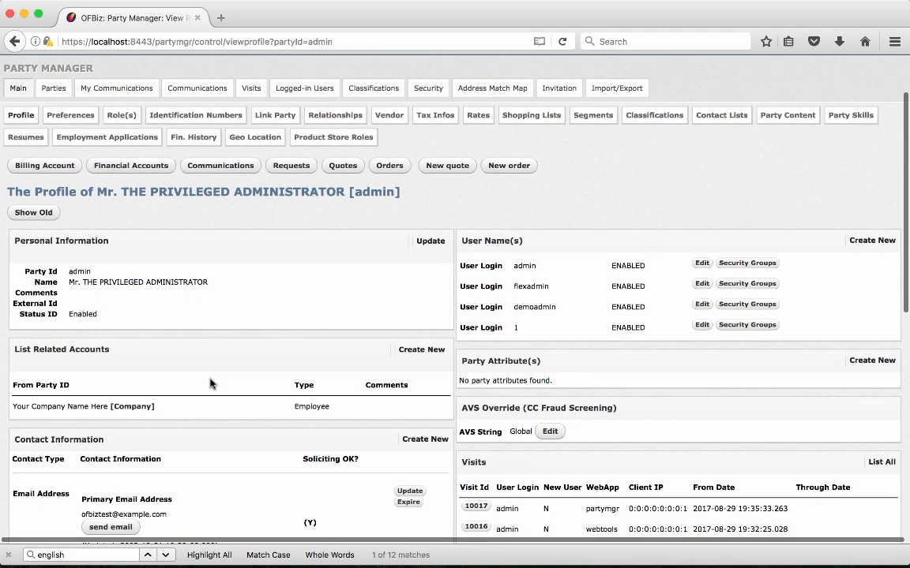
scroll(down, 3)
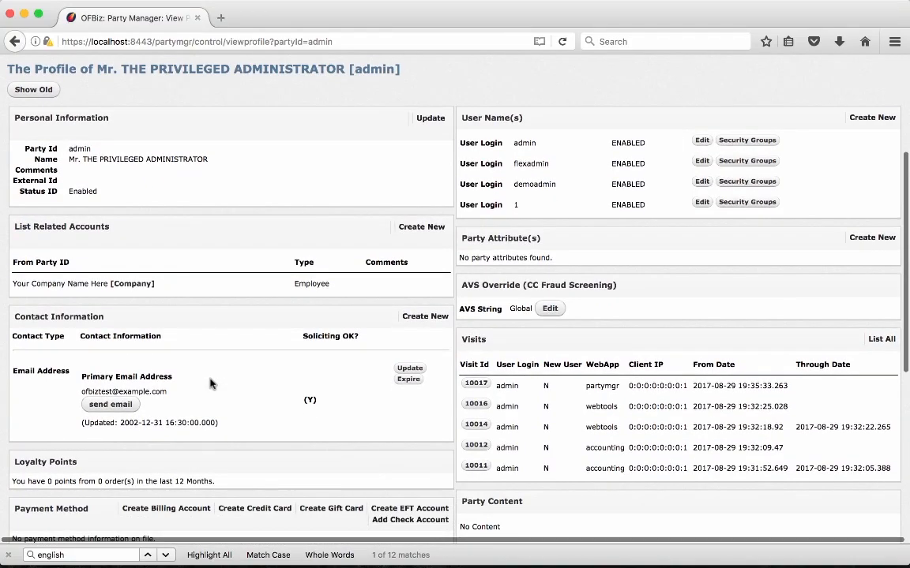
scroll(up, 3)
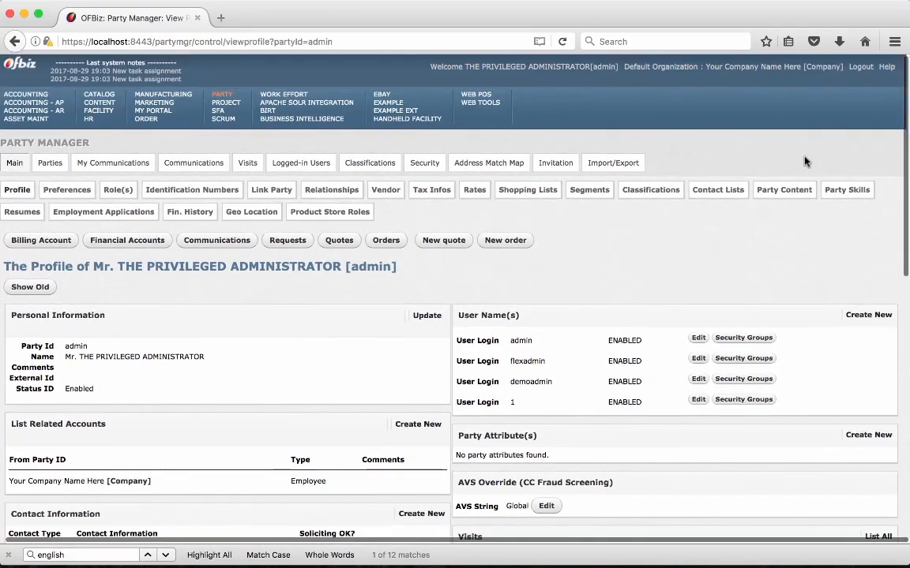
mouse_move(808, 96)
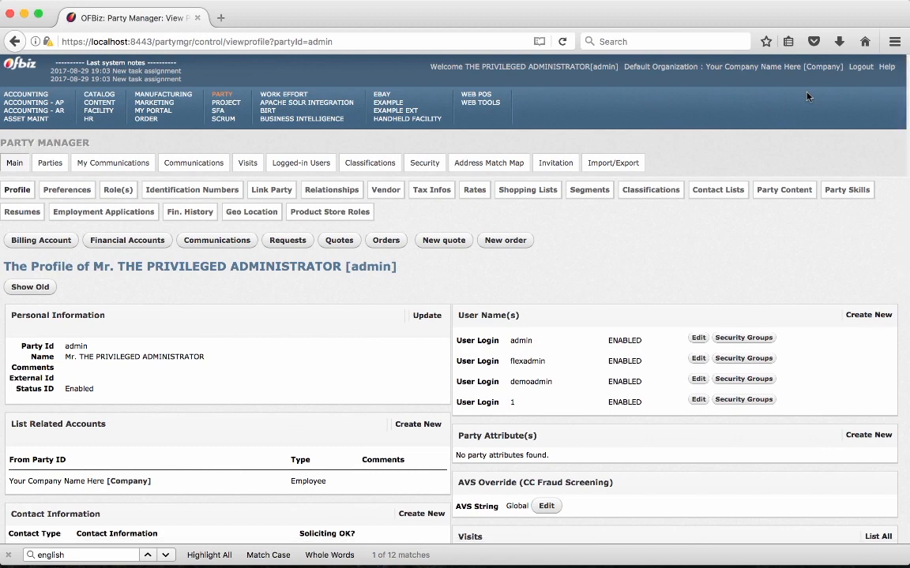
mouse_move(687, 115)
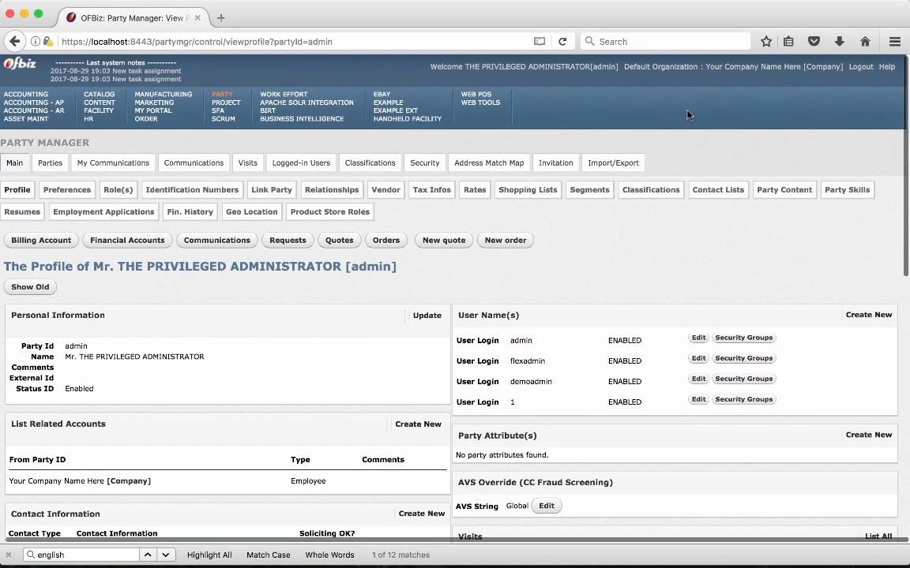